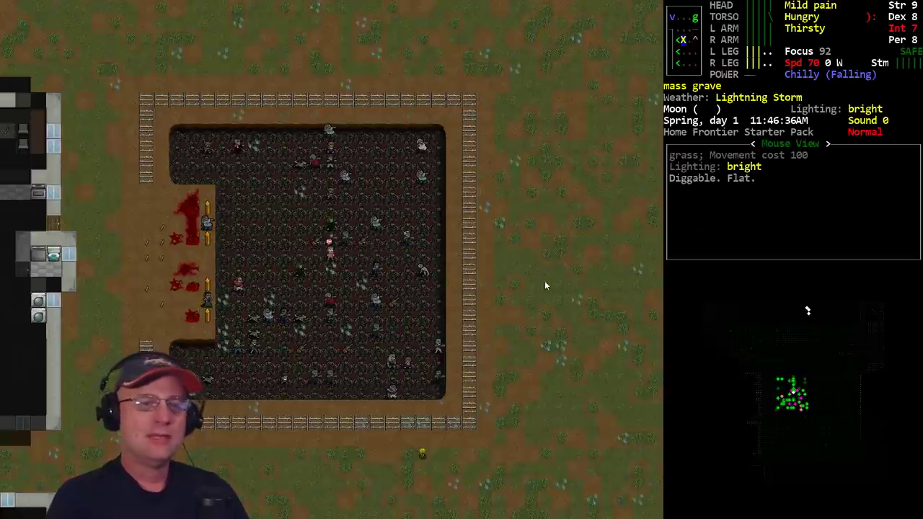
- Review the character's stats, skills and carried inventory before quitting
{"action": "key", "text": "@"}
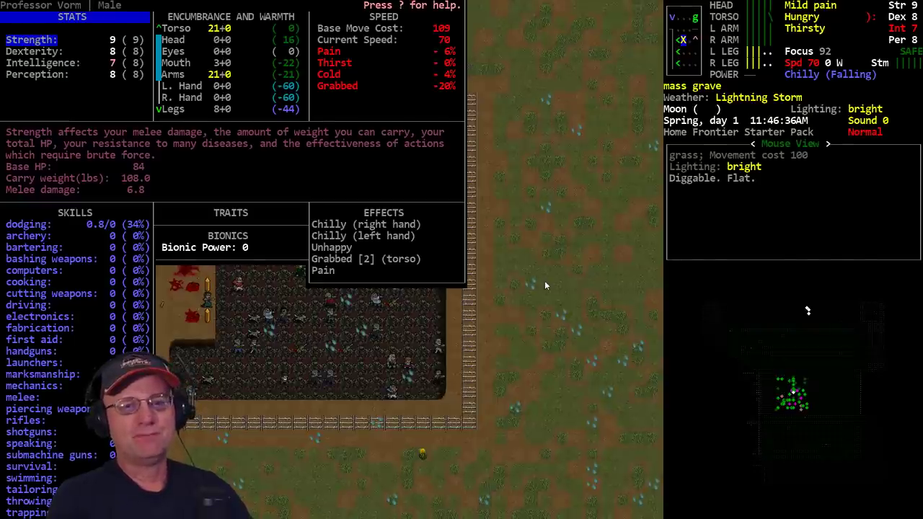
{"action": "key", "text": "i"}
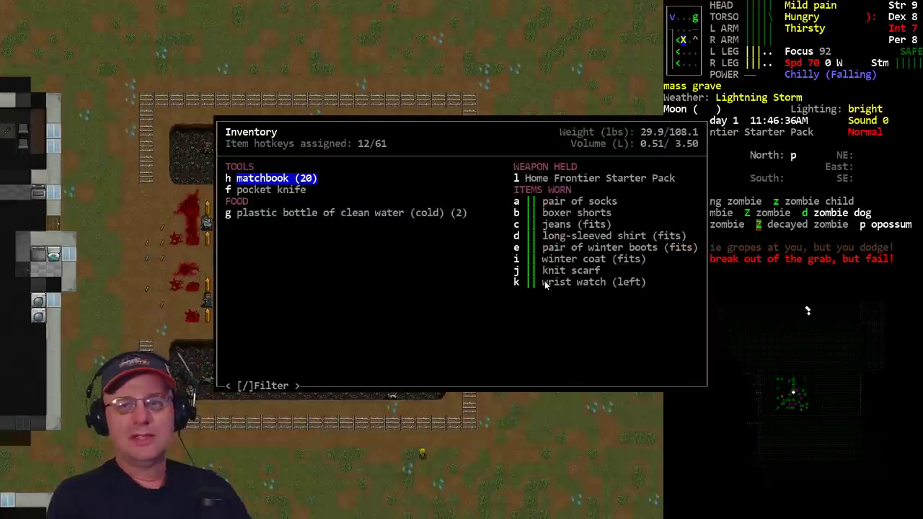
{"action": "key", "text": "Escape"}
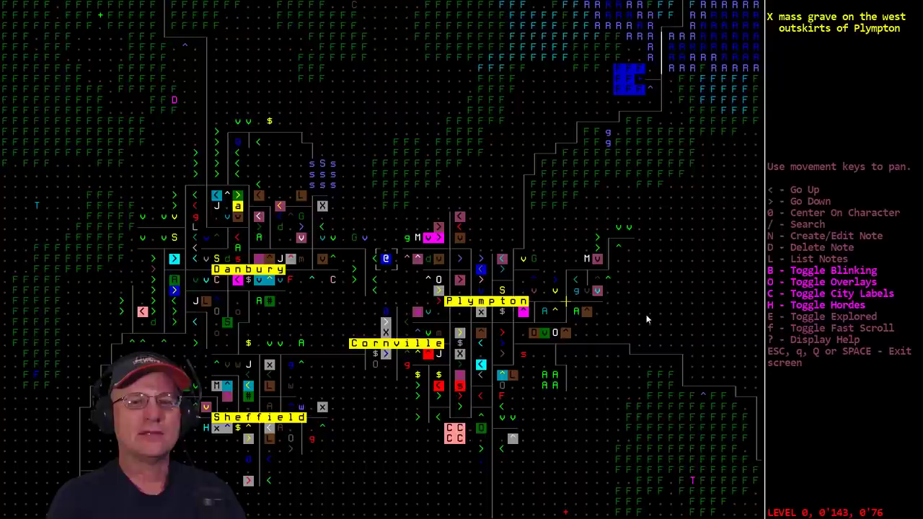
{"action": "mouse_move", "coordinate": [646, 294]}
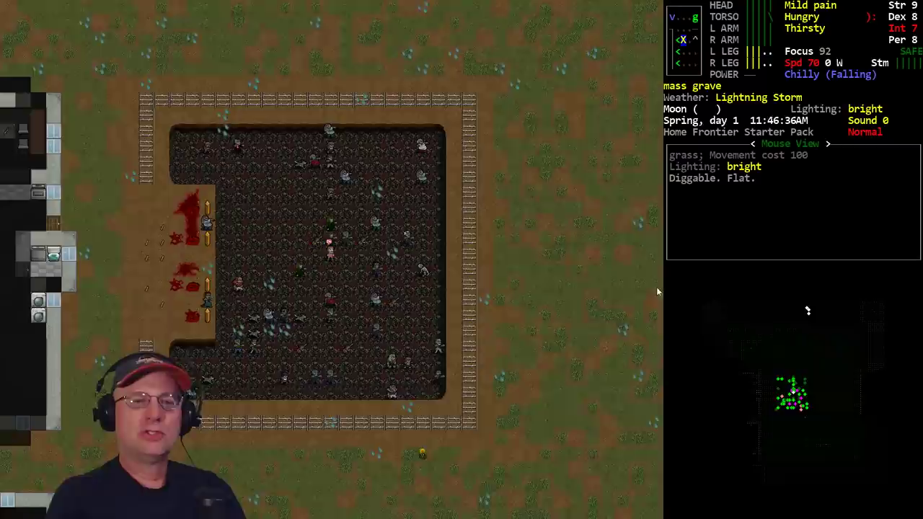
- Save and quit the game, confirming to return to the title menu
{"action": "key", "text": "Q"}
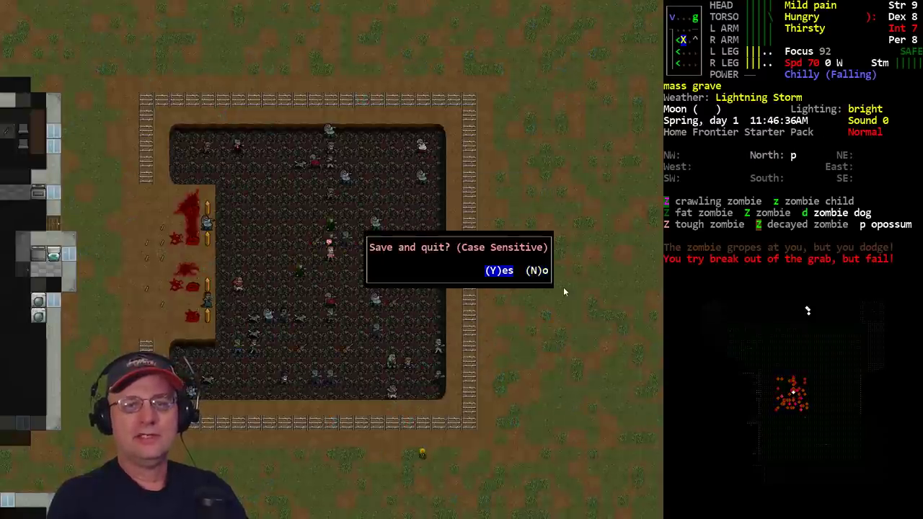
{"action": "key", "text": "Y"}
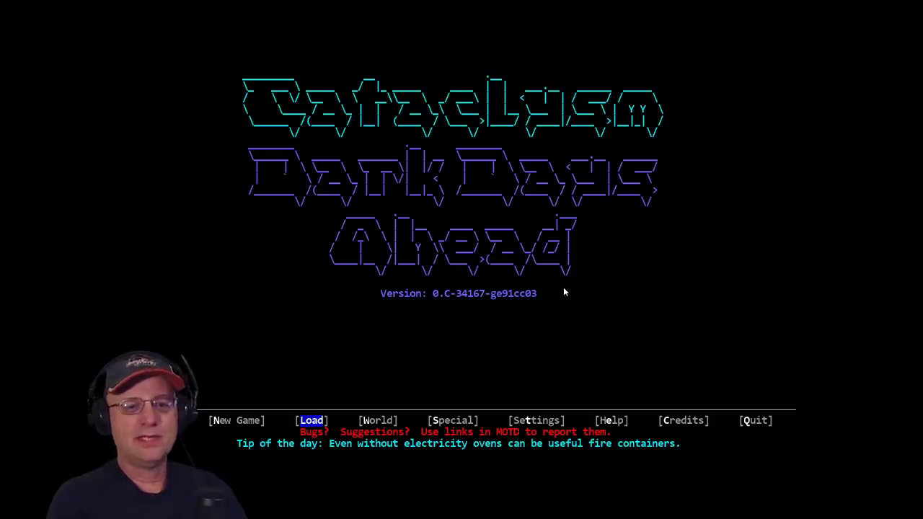
{"action": "mouse_move", "coordinate": [334, 118]}
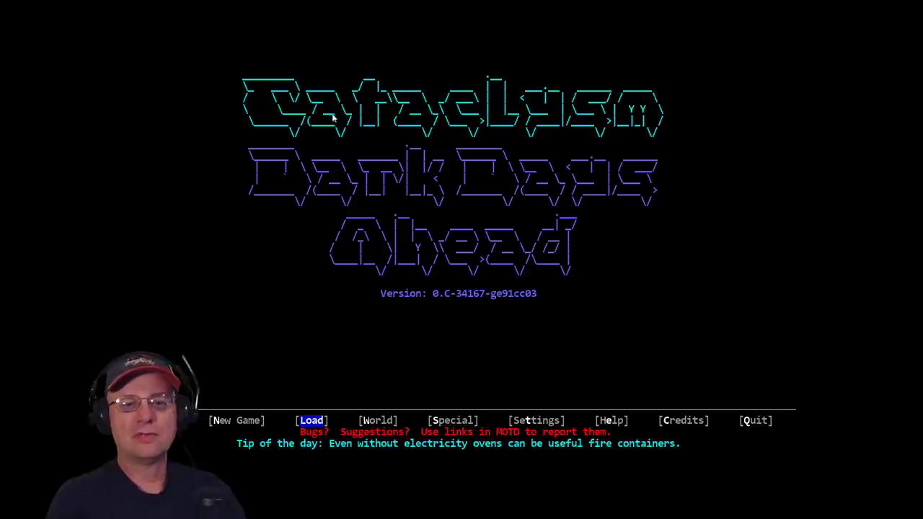
{"action": "mouse_move", "coordinate": [444, 432]}
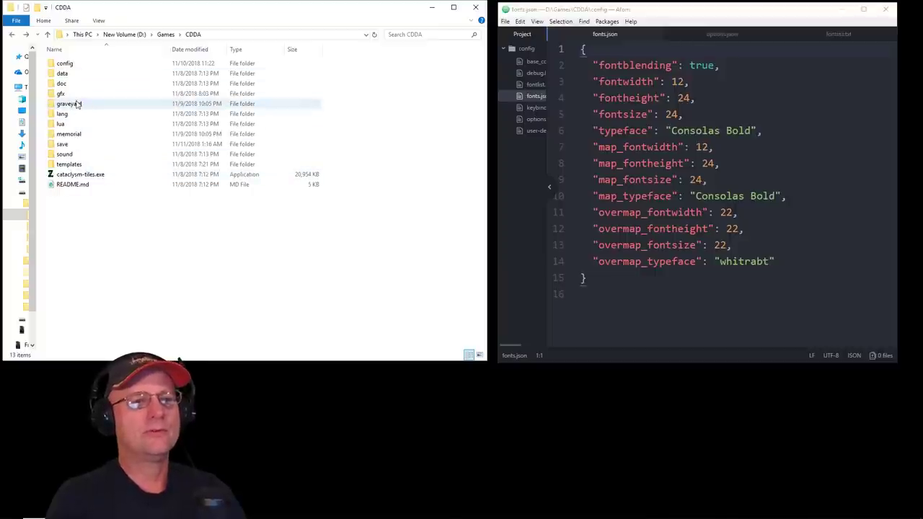
- Browse into the game's data\font folder listing its font files
{"action": "left_click", "coordinate": [62, 72]}
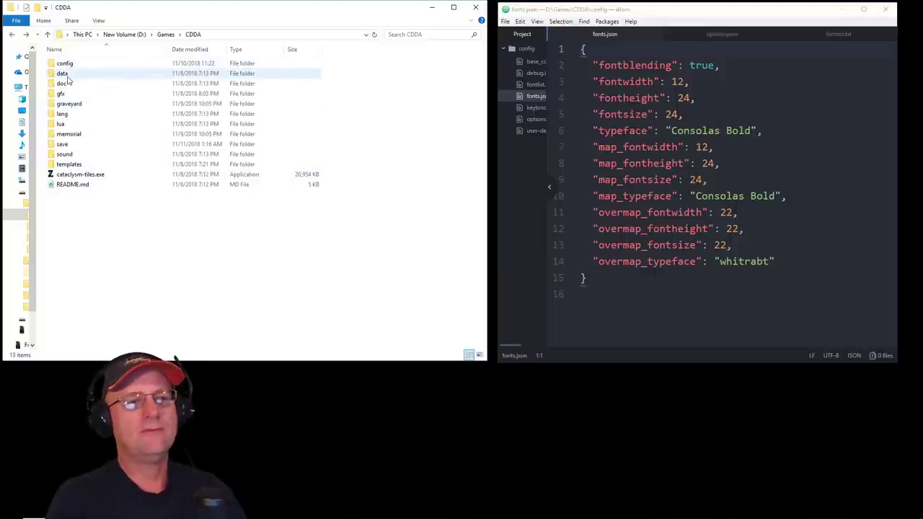
{"action": "mouse_move", "coordinate": [64, 72]}
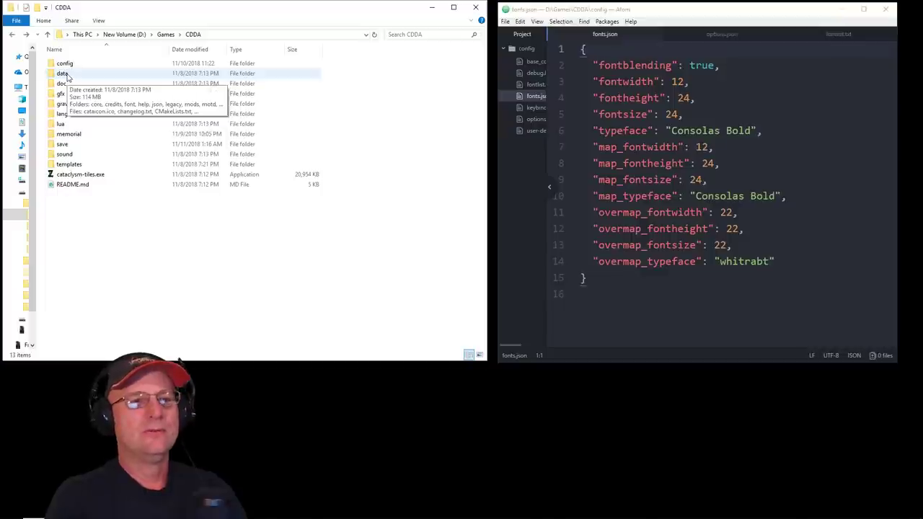
{"action": "double_click", "coordinate": [62, 72]}
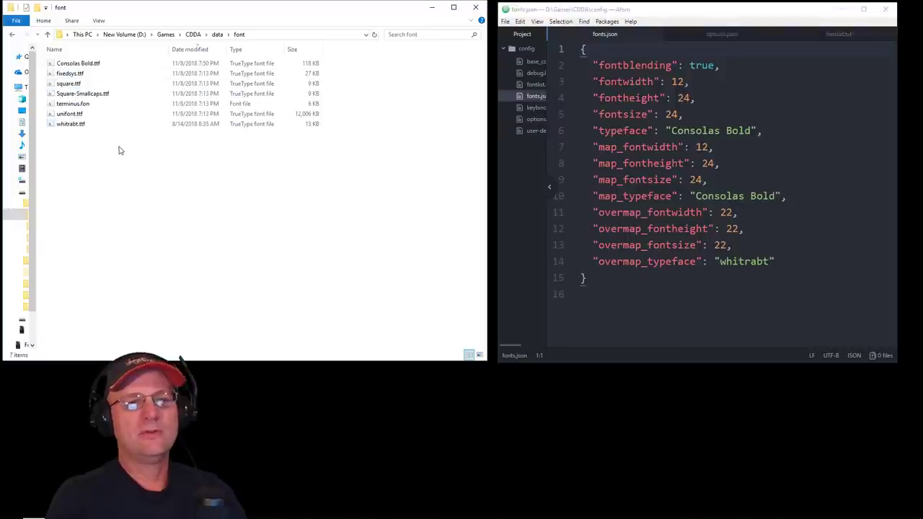
{"action": "mouse_move", "coordinate": [101, 149]}
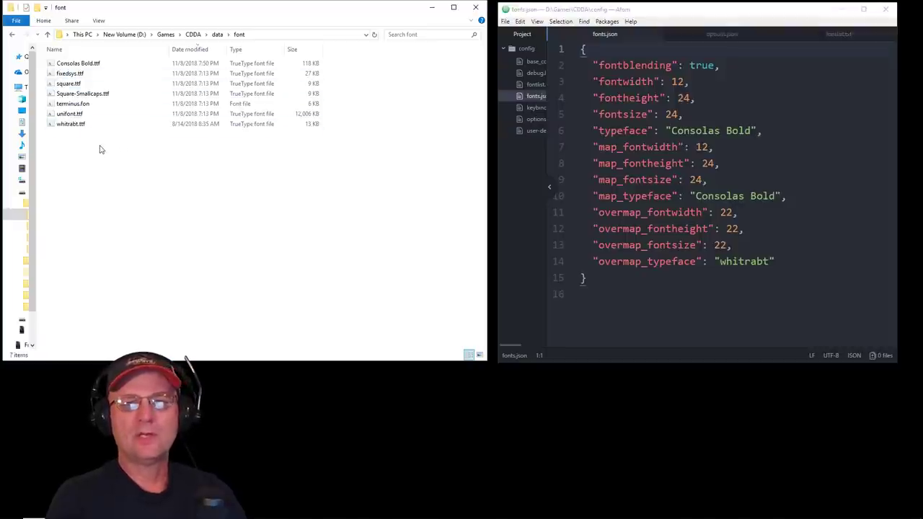
{"action": "left_click", "coordinate": [78, 63]}
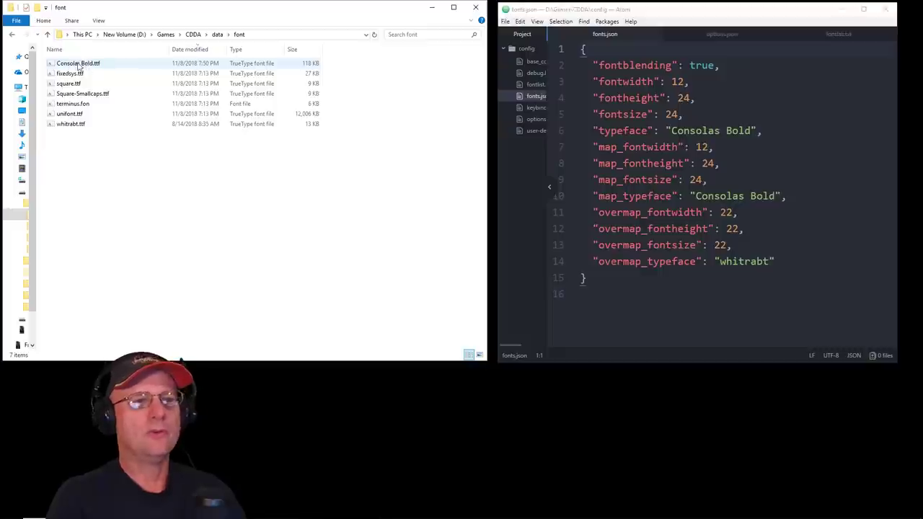
{"action": "left_click", "coordinate": [70, 124]}
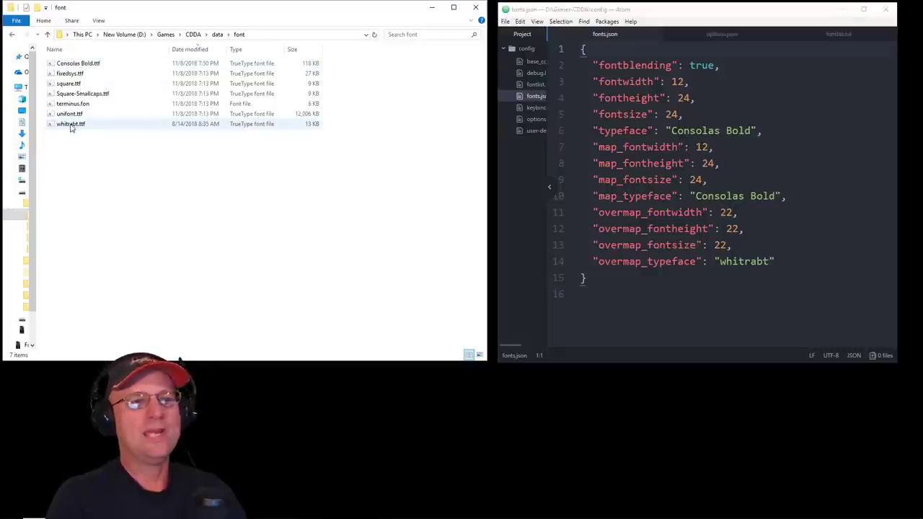
{"action": "left_click", "coordinate": [123, 193]}
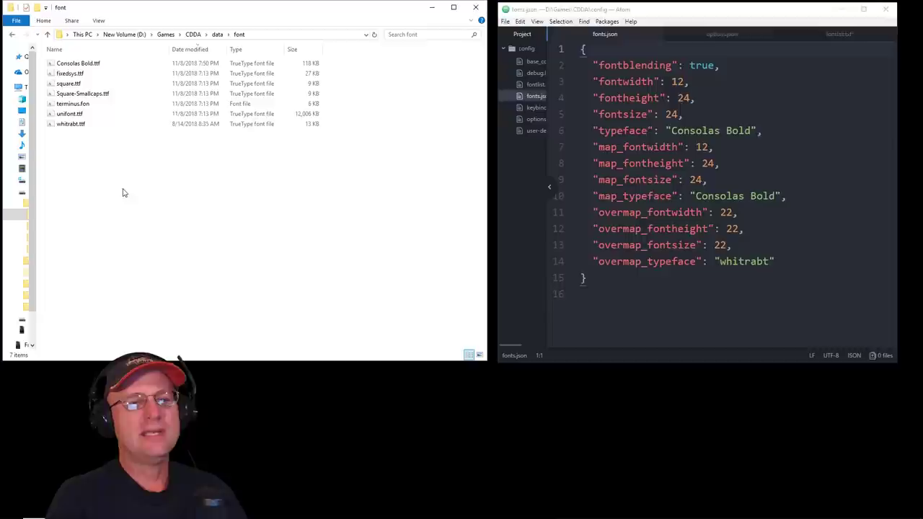
{"action": "mouse_move", "coordinate": [132, 199]}
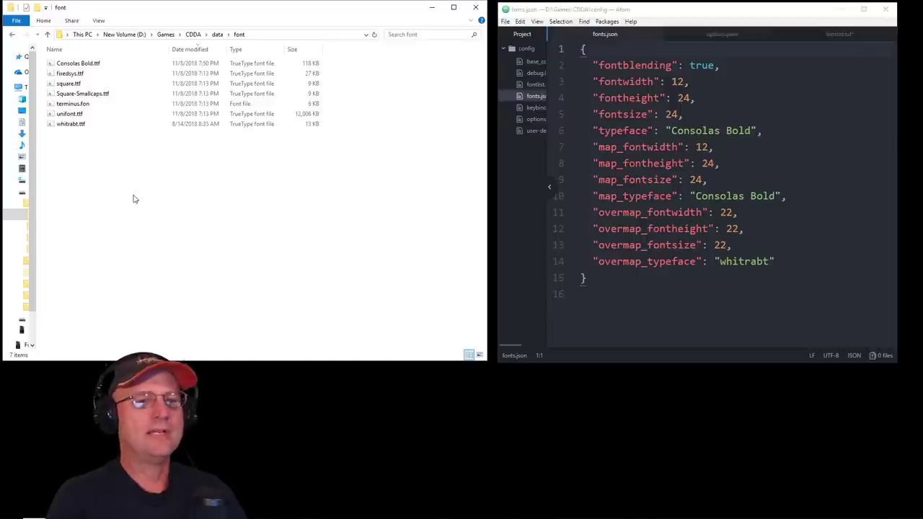
{"action": "mouse_move", "coordinate": [137, 196]}
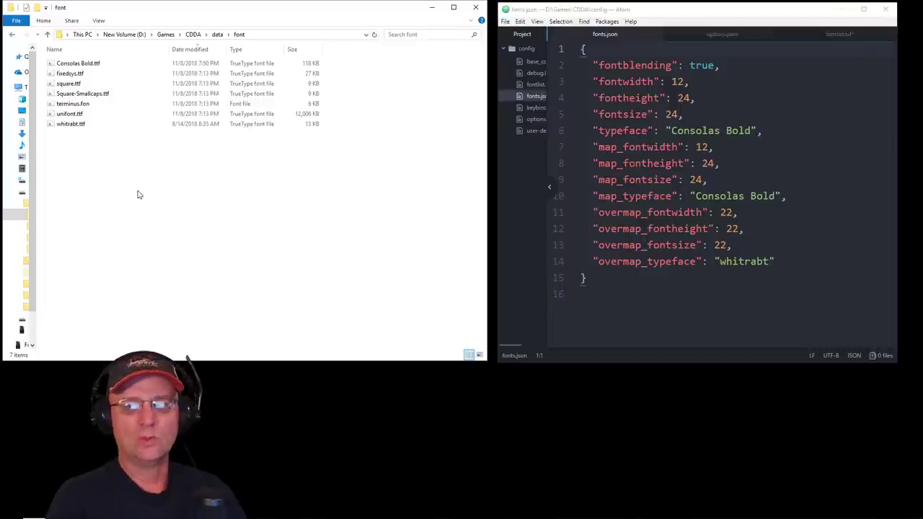
{"action": "mouse_move", "coordinate": [147, 177]}
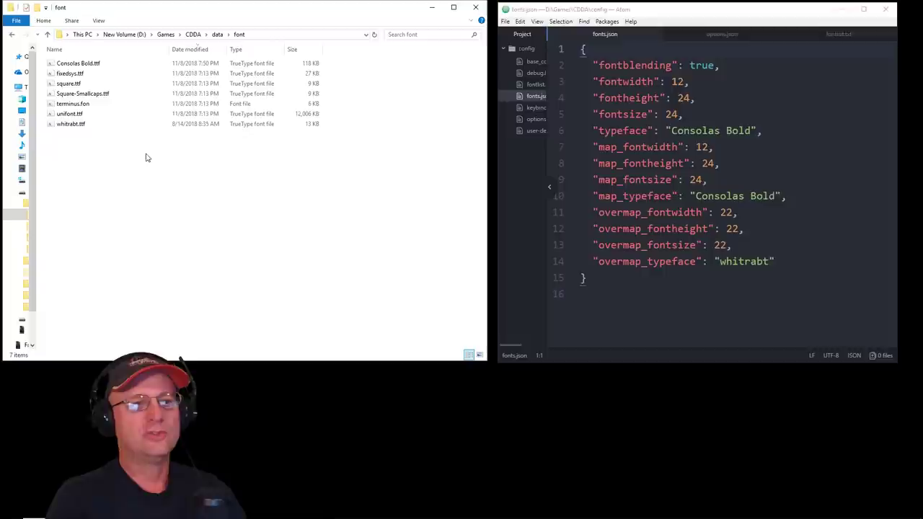
- Leave the font folder and go back up to the main CDDA folder
{"action": "left_click", "coordinate": [71, 124]}
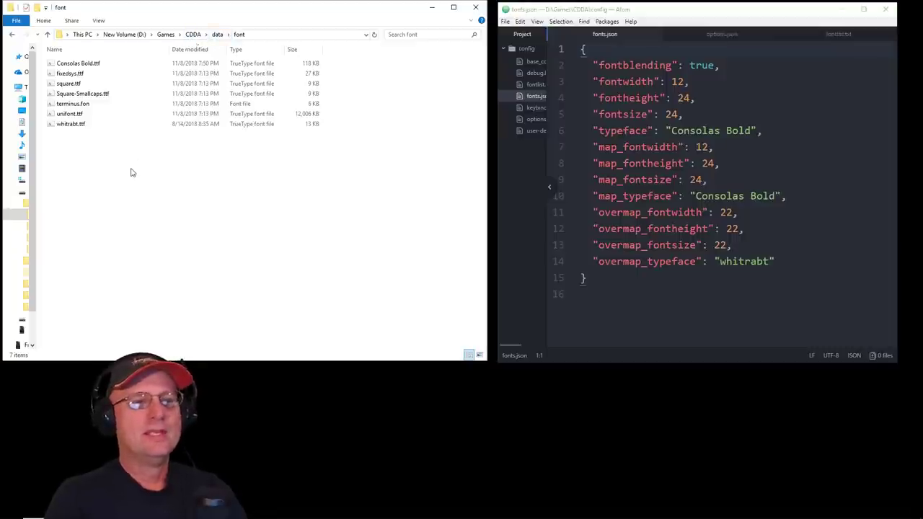
{"action": "left_click", "coordinate": [217, 35]}
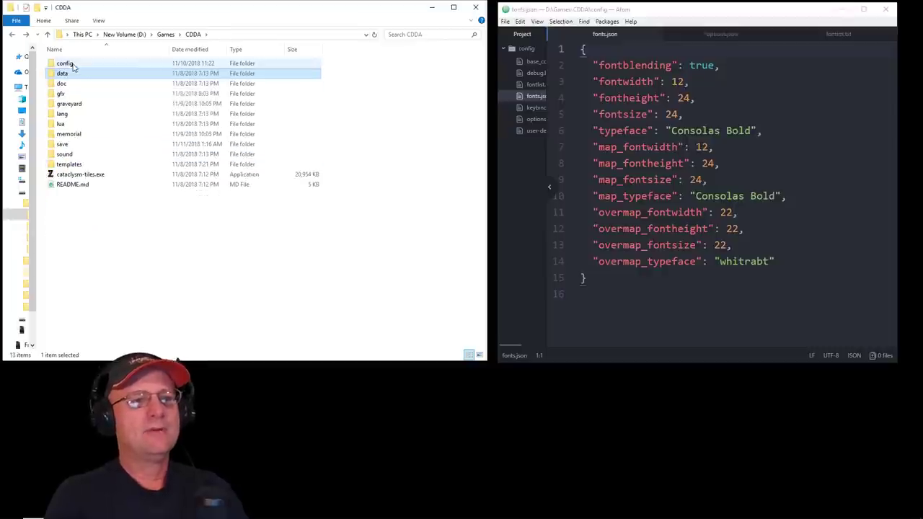
- Show the CDDA config folder with fonts.json and options.json beside Atom's fonts.json
{"action": "double_click", "coordinate": [65, 64]}
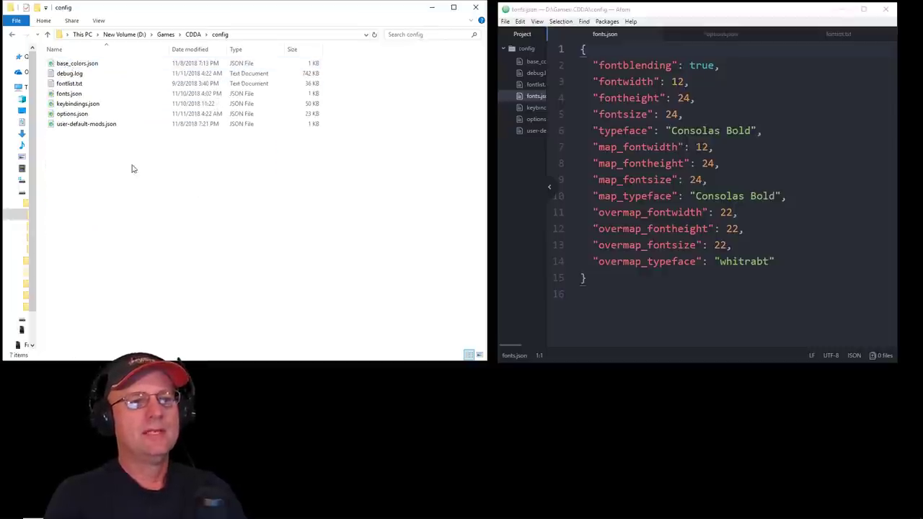
{"action": "left_click", "coordinate": [69, 94]}
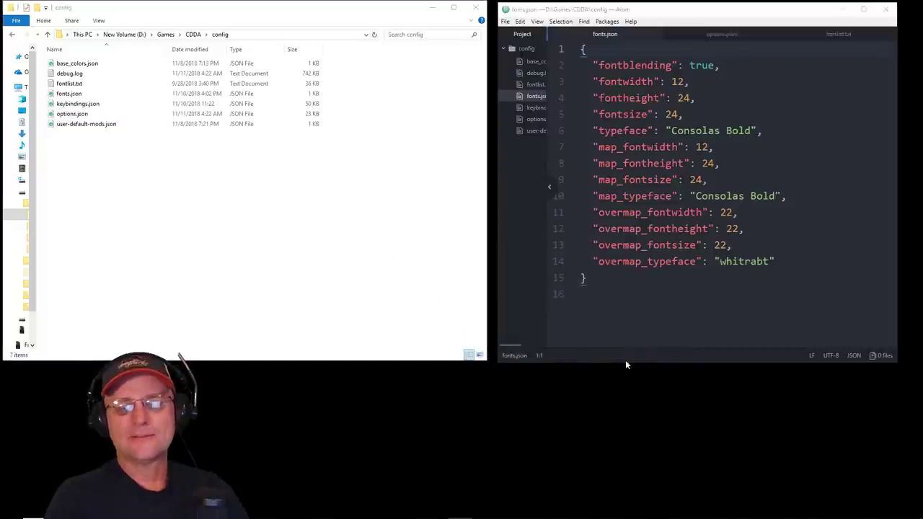
{"action": "mouse_move", "coordinate": [684, 389]}
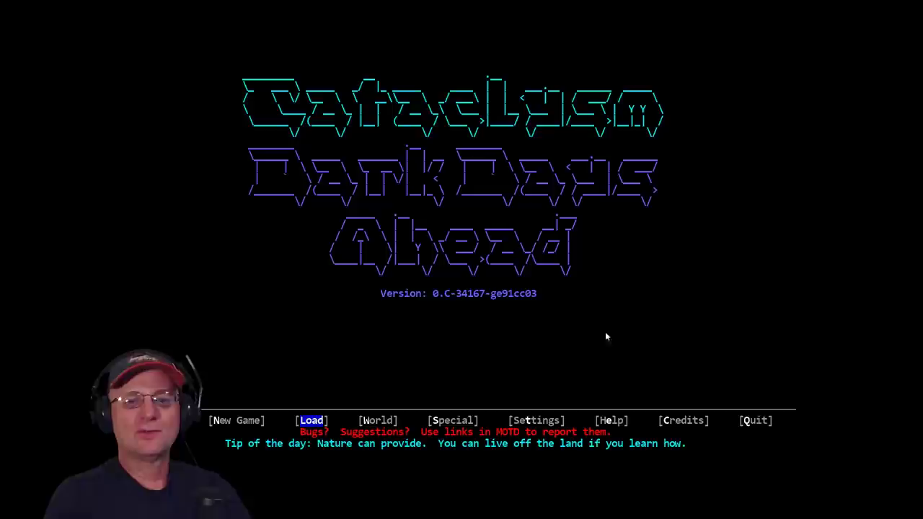
{"action": "mouse_move", "coordinate": [551, 351]}
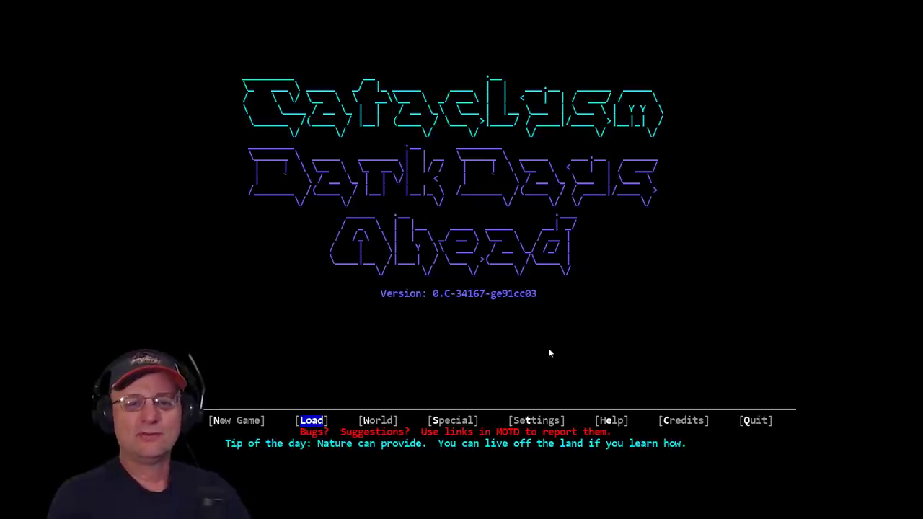
- Confirm terminal width 160 and height 45 in the graphics options
{"action": "left_click", "coordinate": [536, 421]}
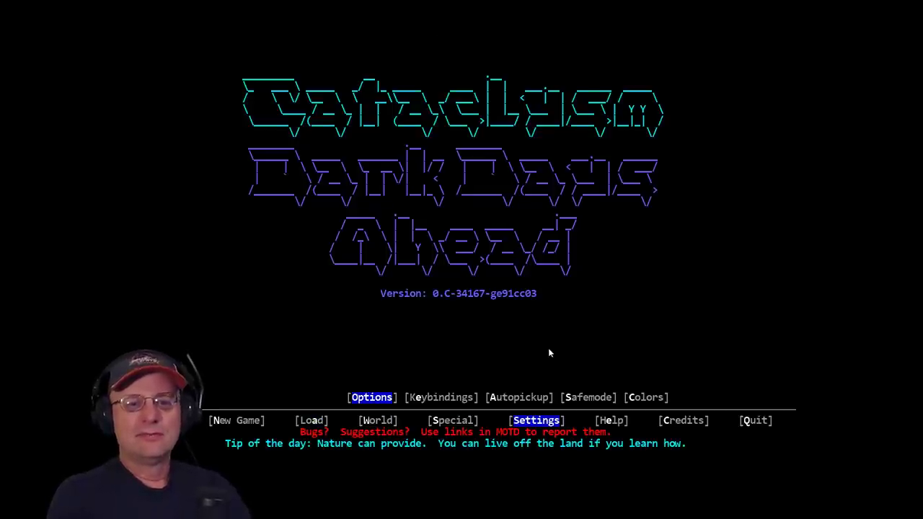
{"action": "left_click", "coordinate": [372, 398]}
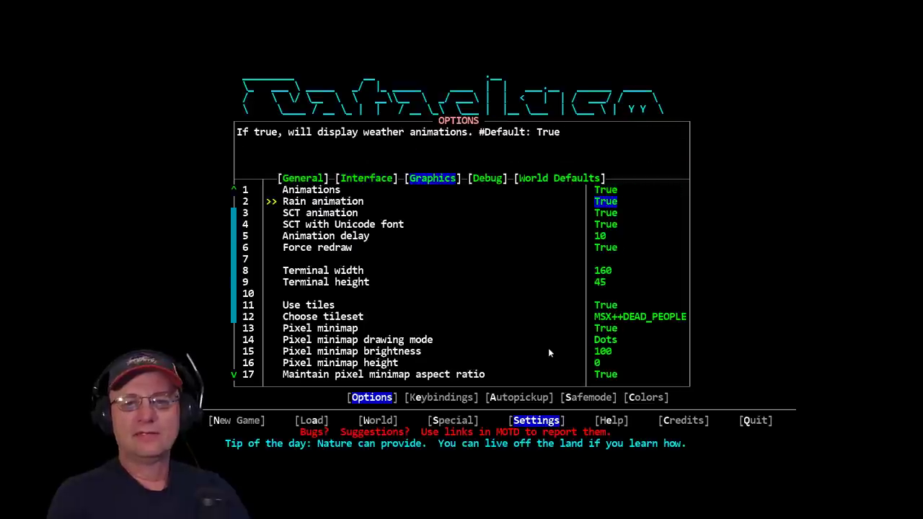
{"action": "scroll", "scroll_direction": "down", "scroll_amount": 3}
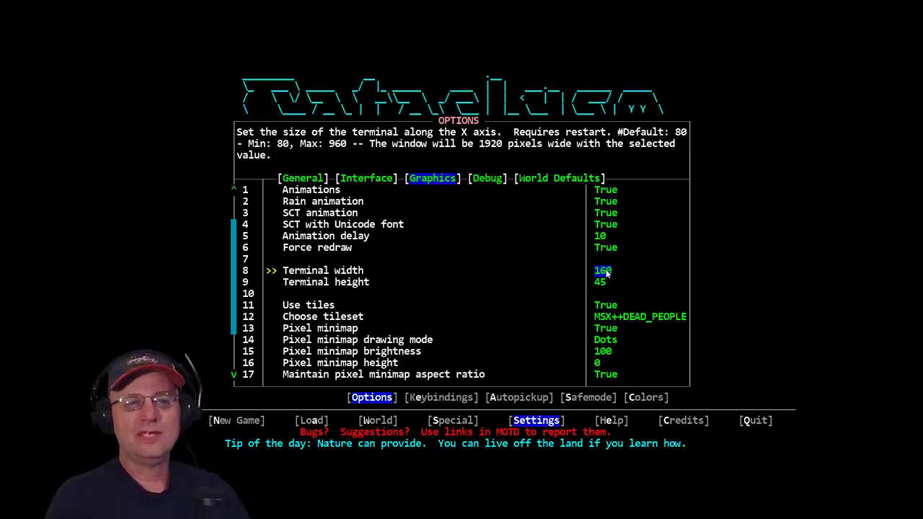
{"action": "mouse_move", "coordinate": [770, 281]}
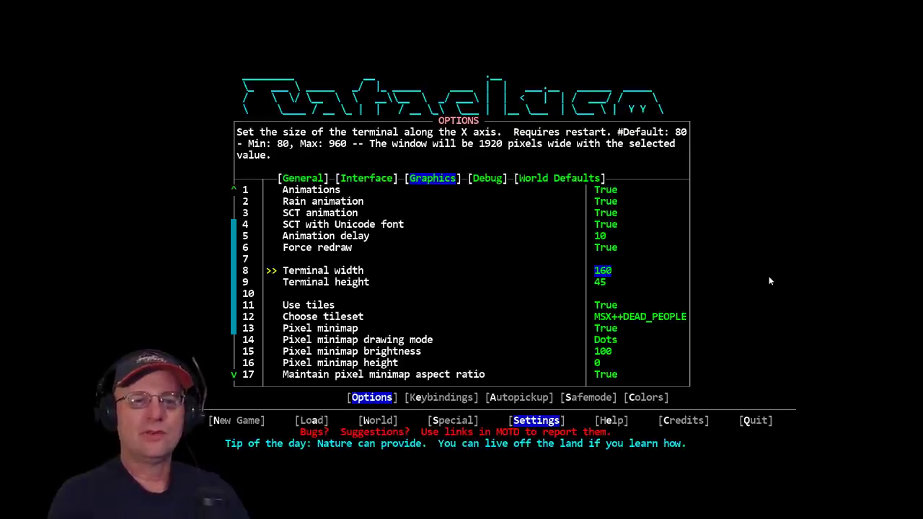
{"action": "key", "text": "Down"}
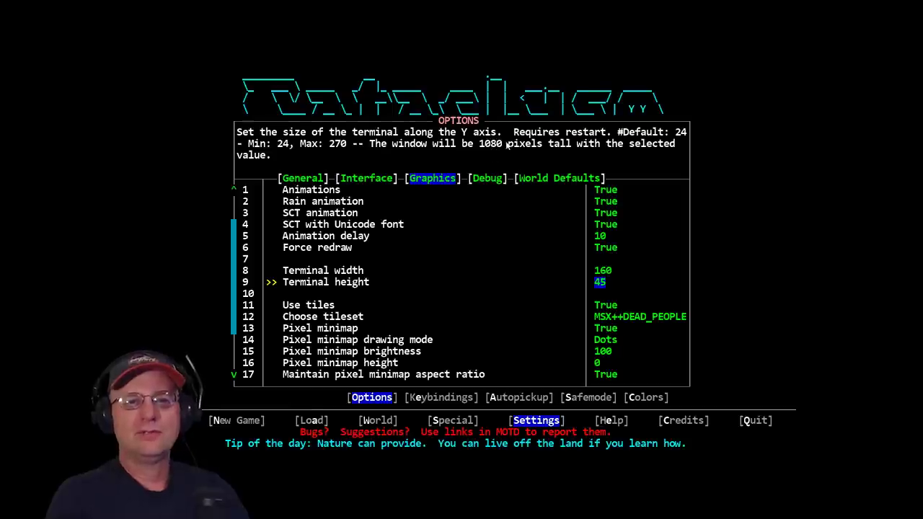
{"action": "mouse_move", "coordinate": [733, 372]}
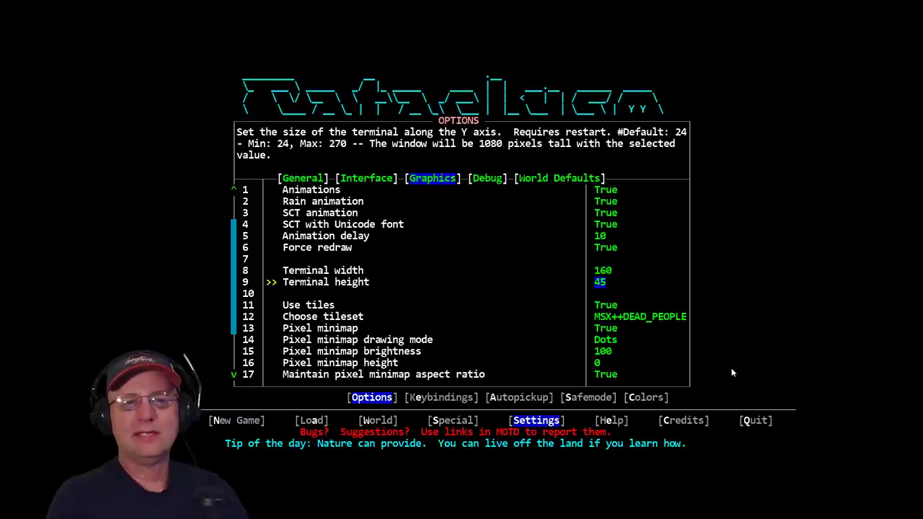
{"action": "key", "text": "up"}
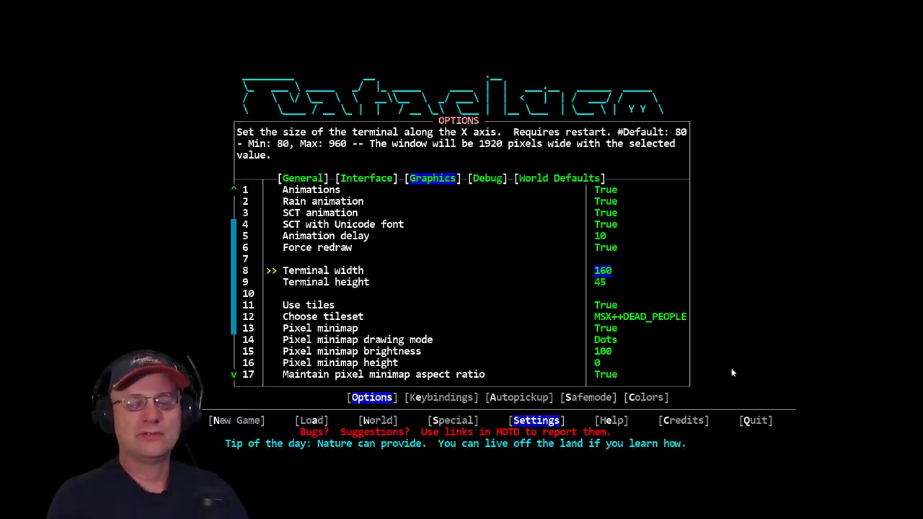
{"action": "key", "text": "Down"}
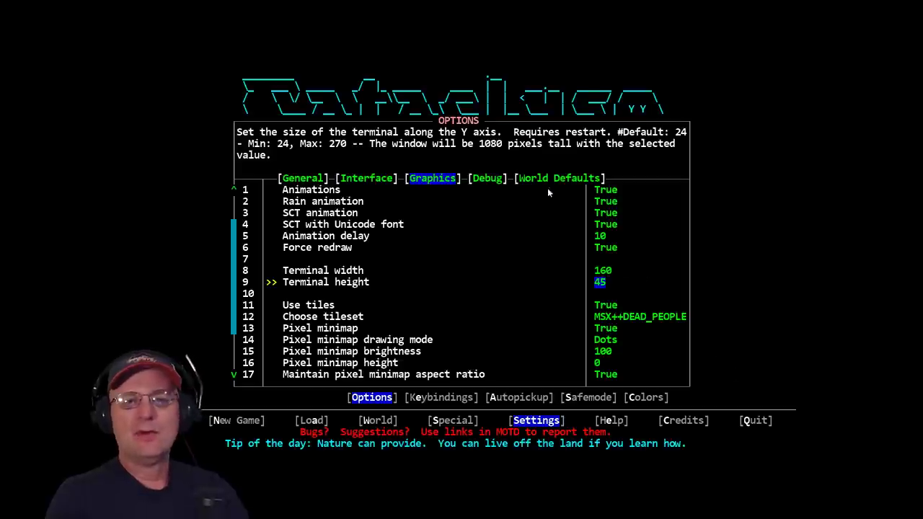
{"action": "mouse_move", "coordinate": [804, 225]}
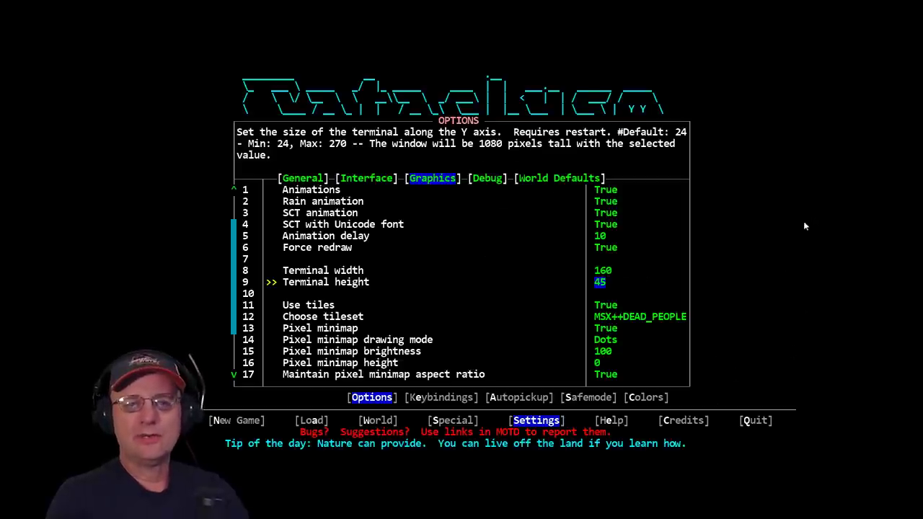
{"action": "key", "text": "Escape"}
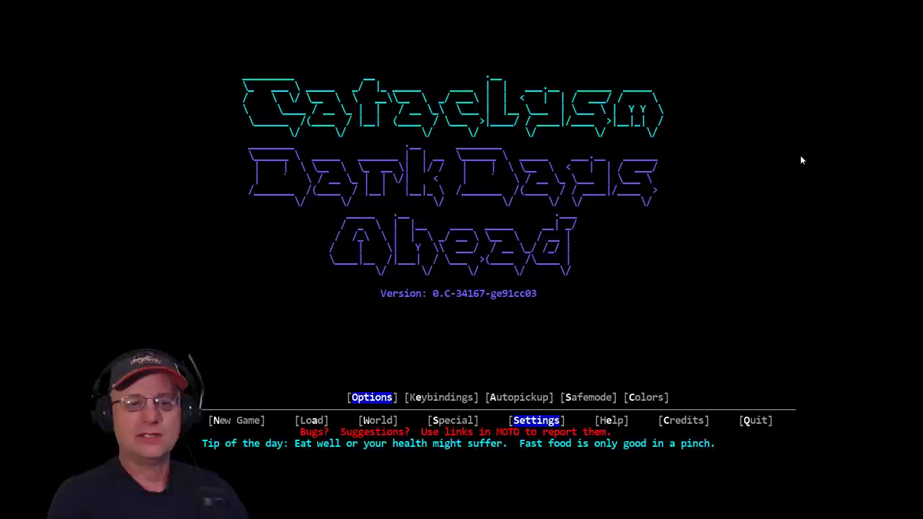
- Load the saved character in Quick Tip World
{"action": "left_click", "coordinate": [312, 421]}
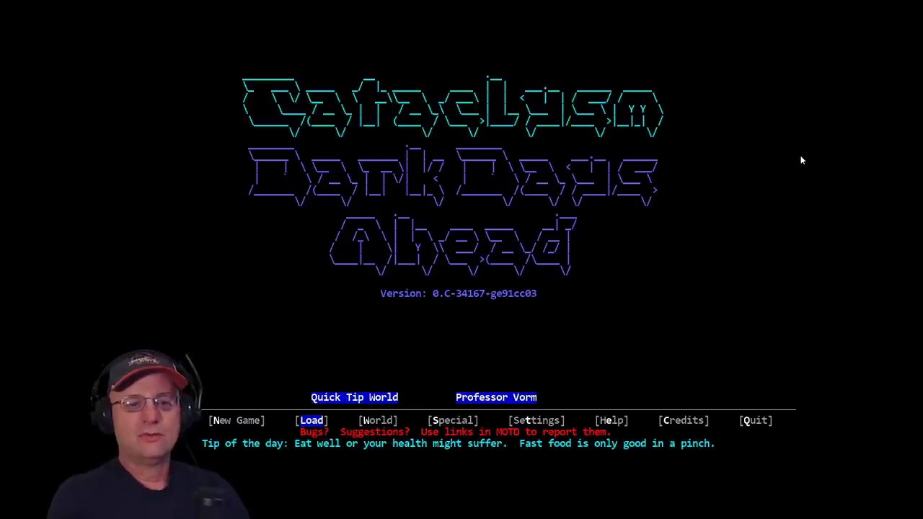
{"action": "left_click", "coordinate": [312, 421]}
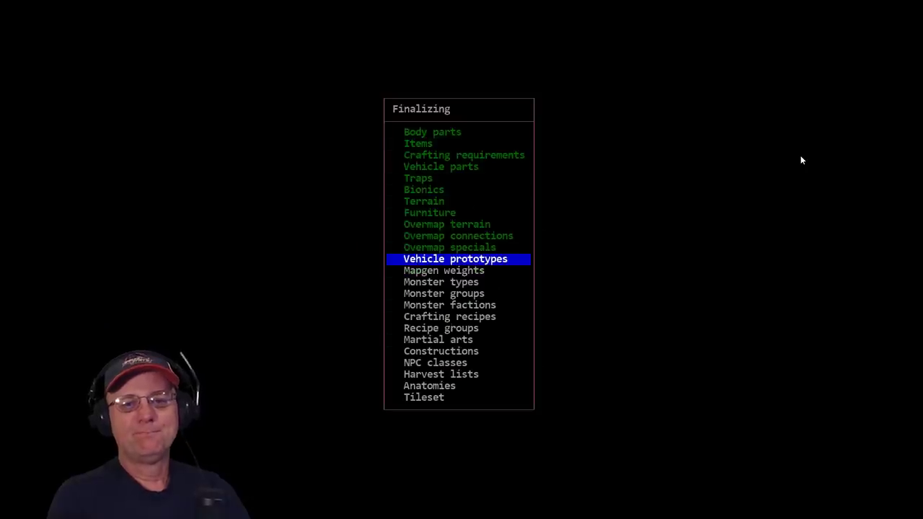